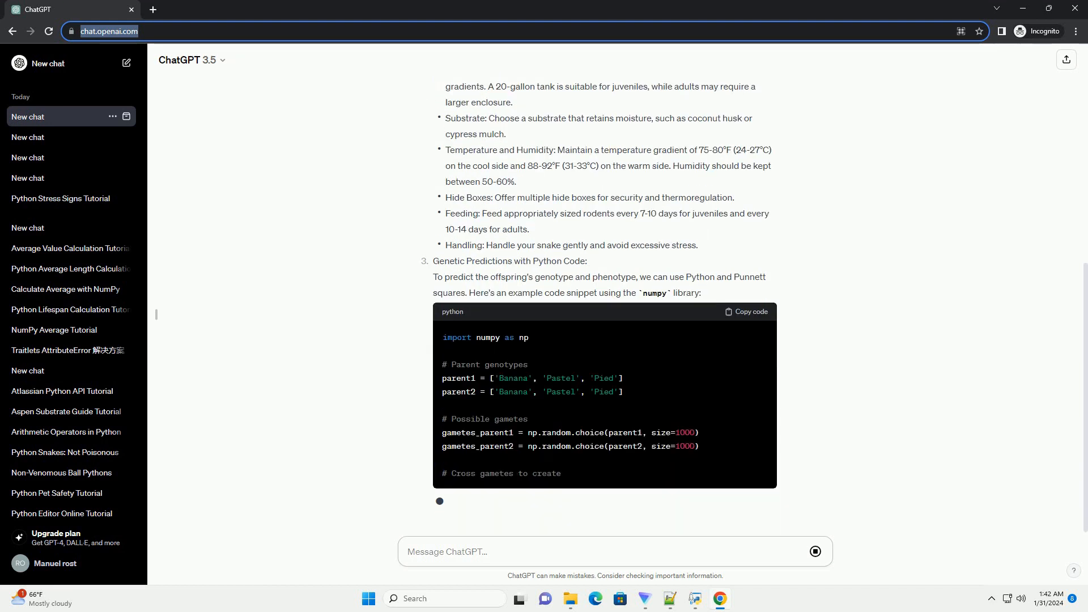
{"action": "scroll", "scroll_direction": "down", "scroll_amount": 3}
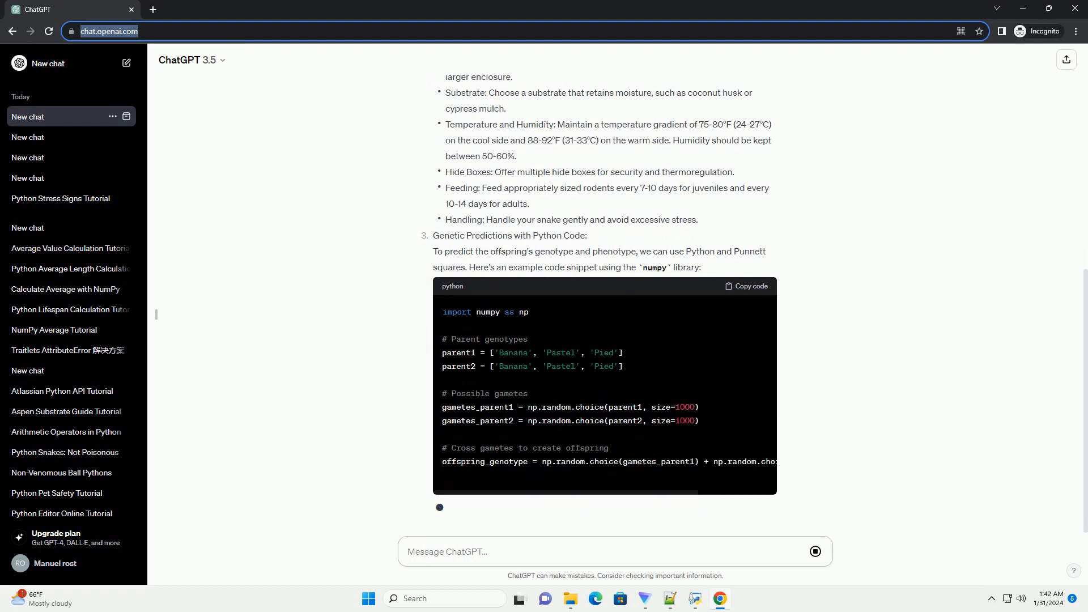
{"action": "scroll", "scroll_direction": "down", "scroll_amount": 3}
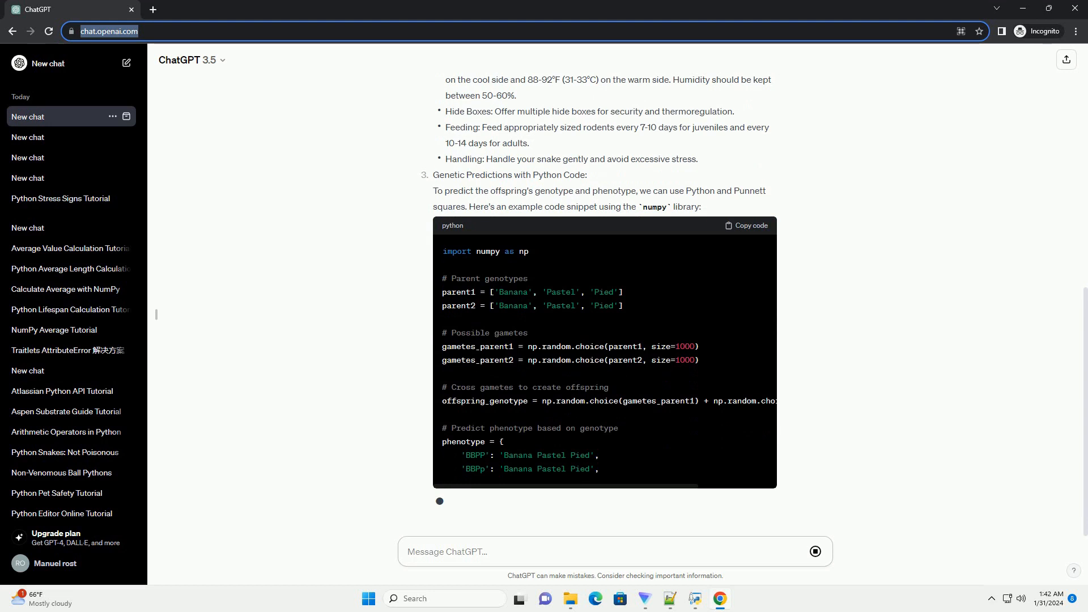
{"action": "scroll", "scroll_direction": "down", "scroll_amount": 3}
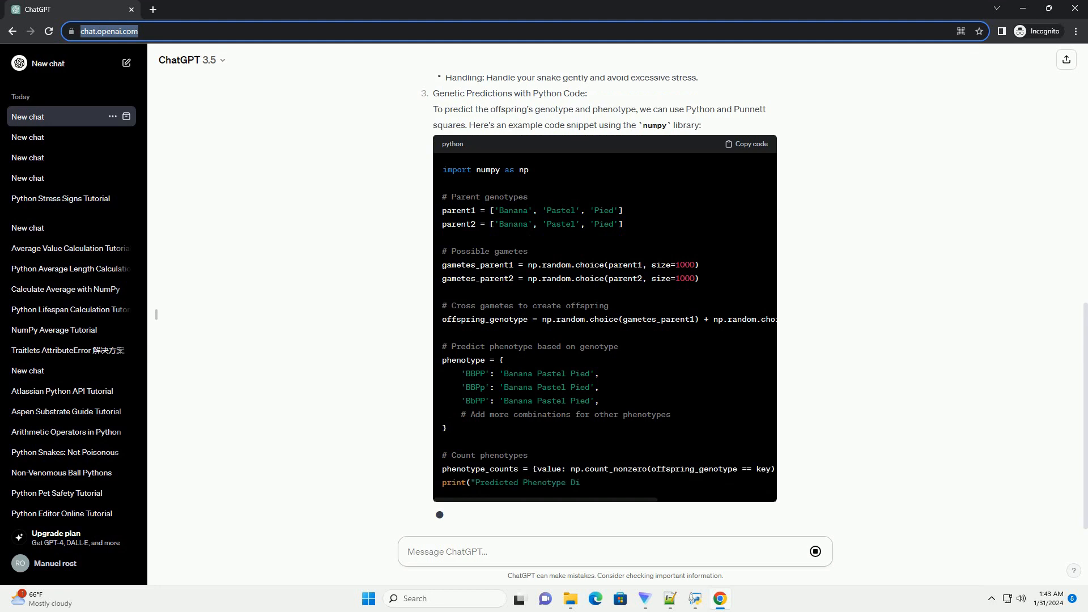
{"action": "scroll", "scroll_direction": "down", "scroll_amount": 3}
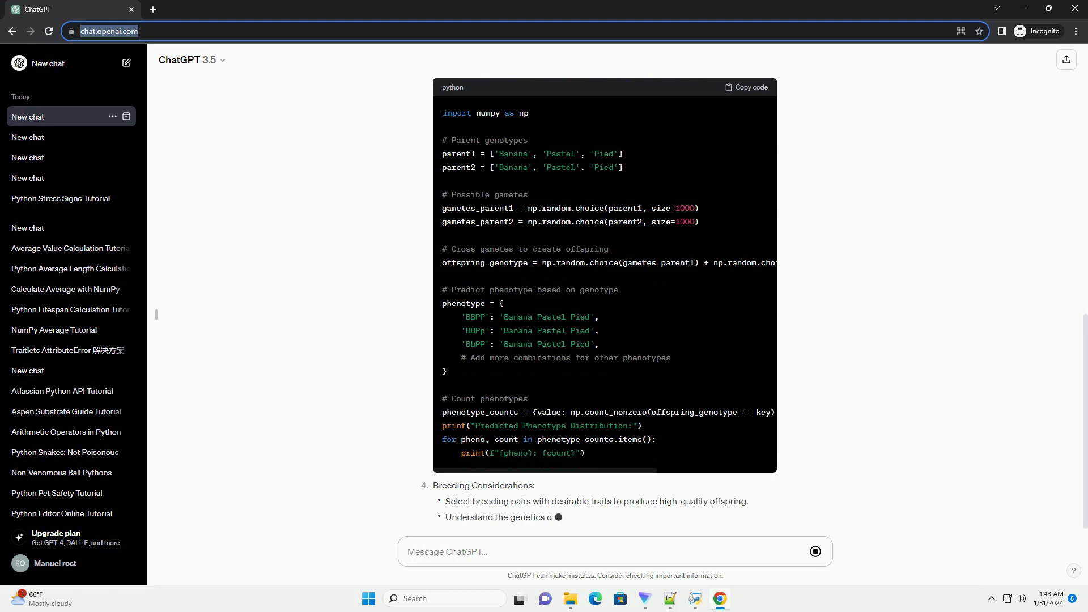
{"action": "scroll", "scroll_direction": "down", "scroll_amount": 3}
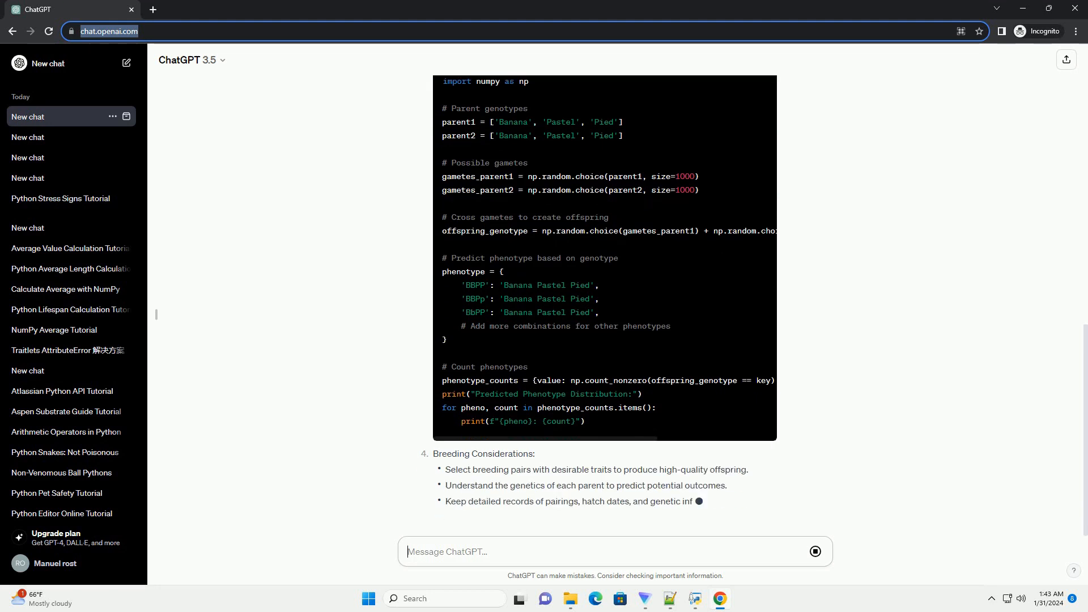
{"action": "scroll", "scroll_direction": "down", "scroll_amount": 3}
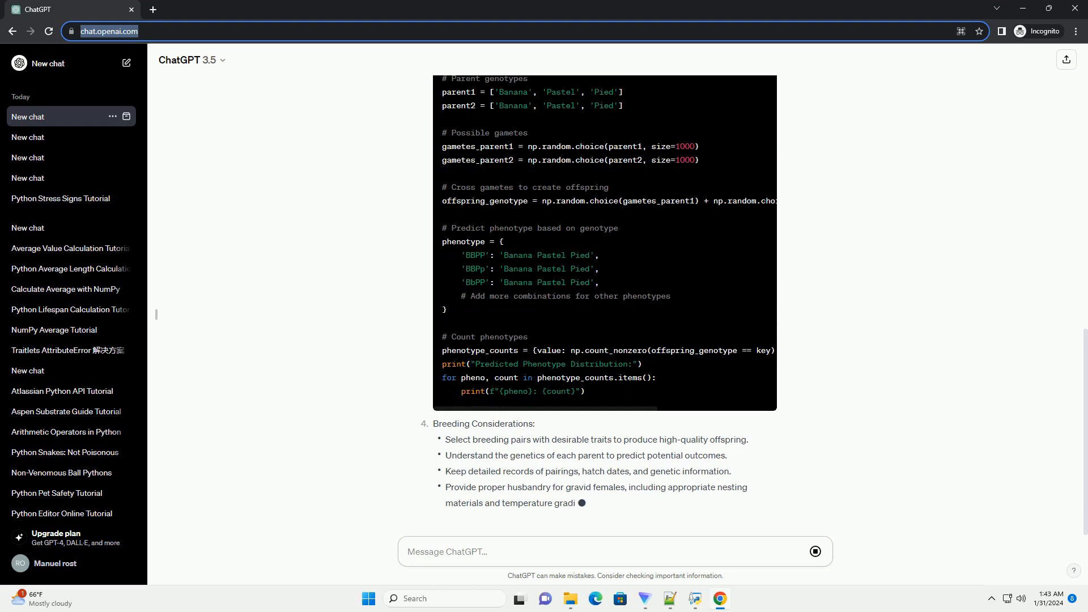